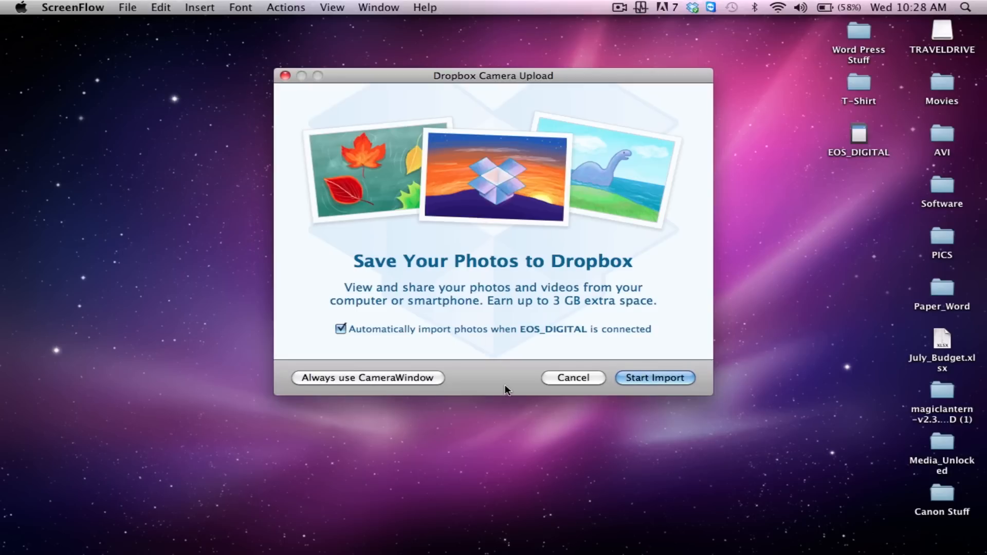
- Cancel the Dropbox Camera Upload prompt and select the EOS_DIGITAL card on the desktop
left_click(572, 377)
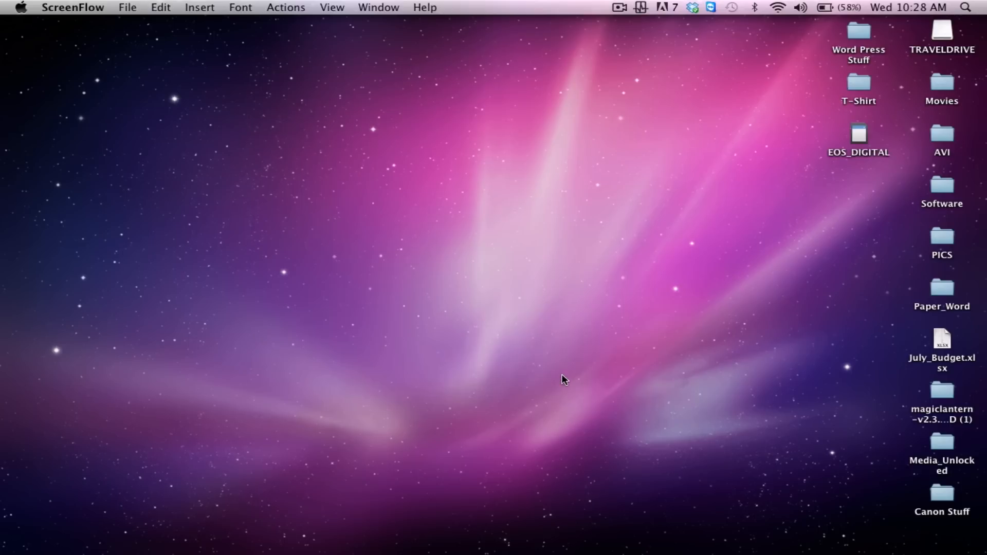
left_click(858, 134)
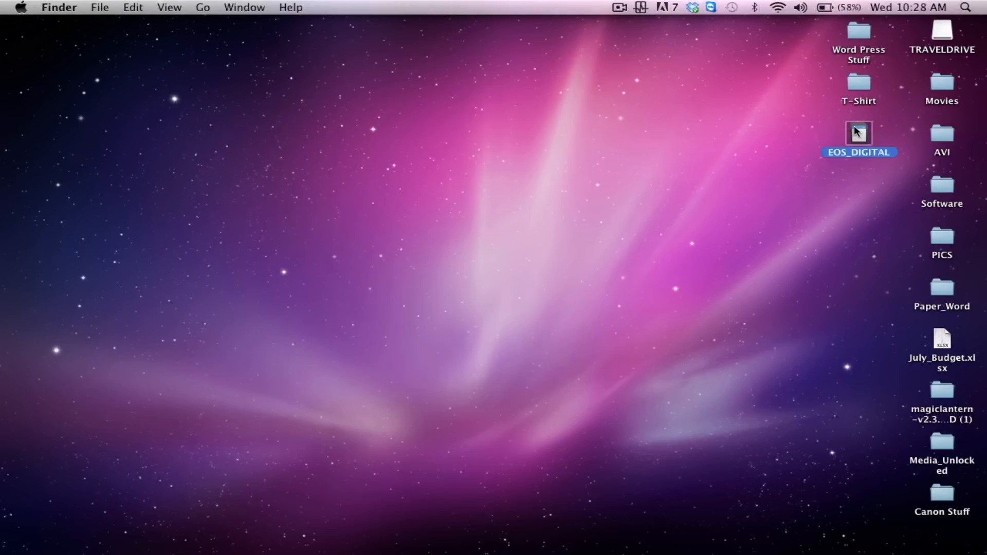
- Open EOS_DIGITAL and select all old Magic Lantern files and folders except DCIM
double_click(859, 133)
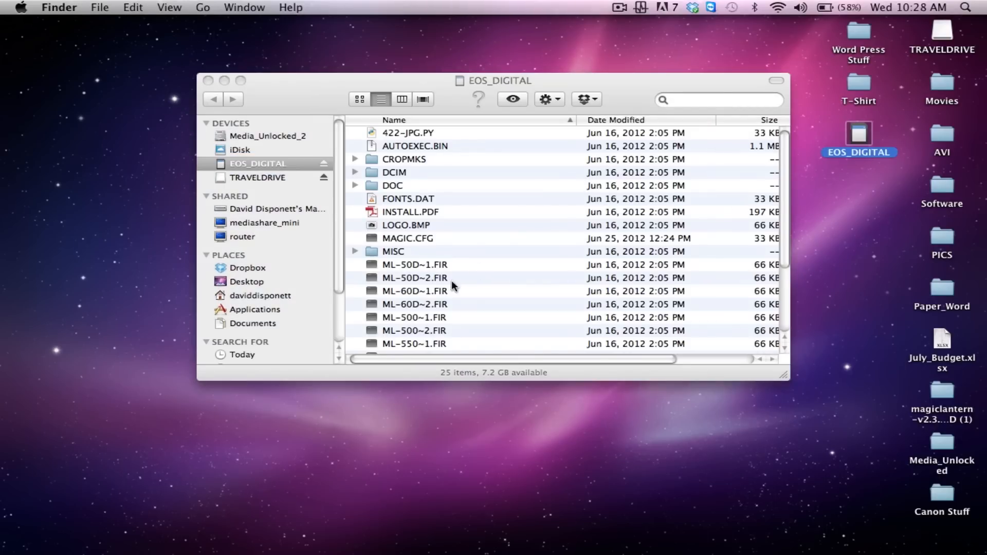
mouse_move(409, 207)
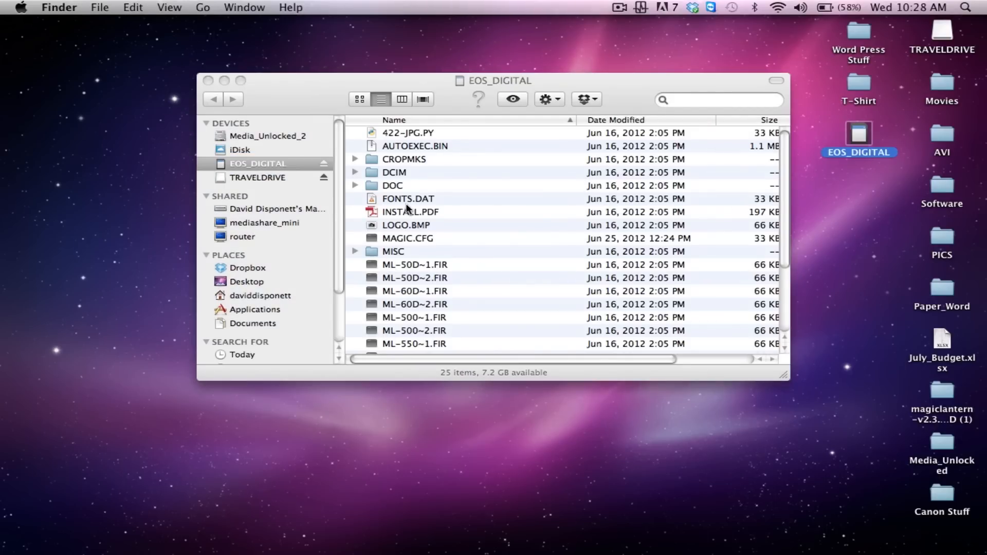
left_click(392, 185)
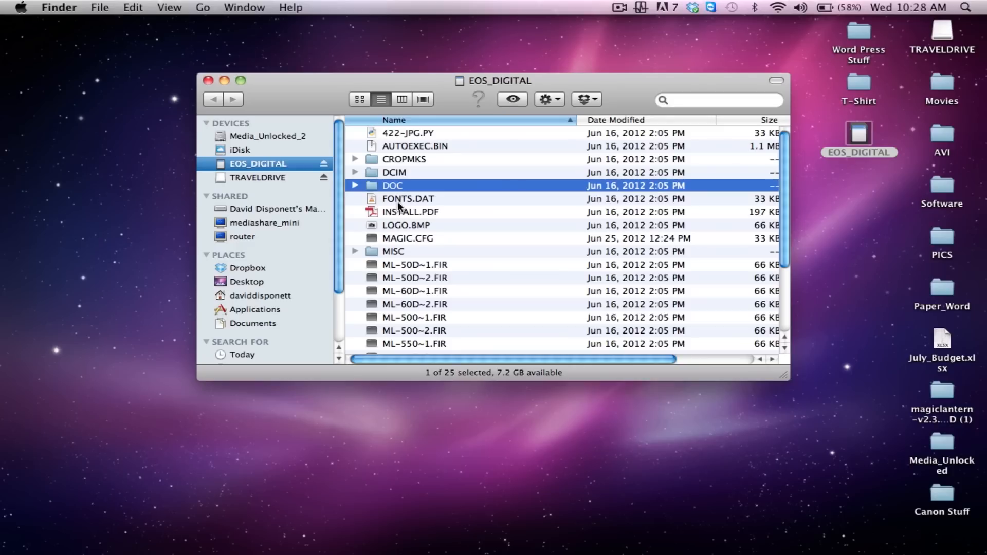
scroll("down", 3)
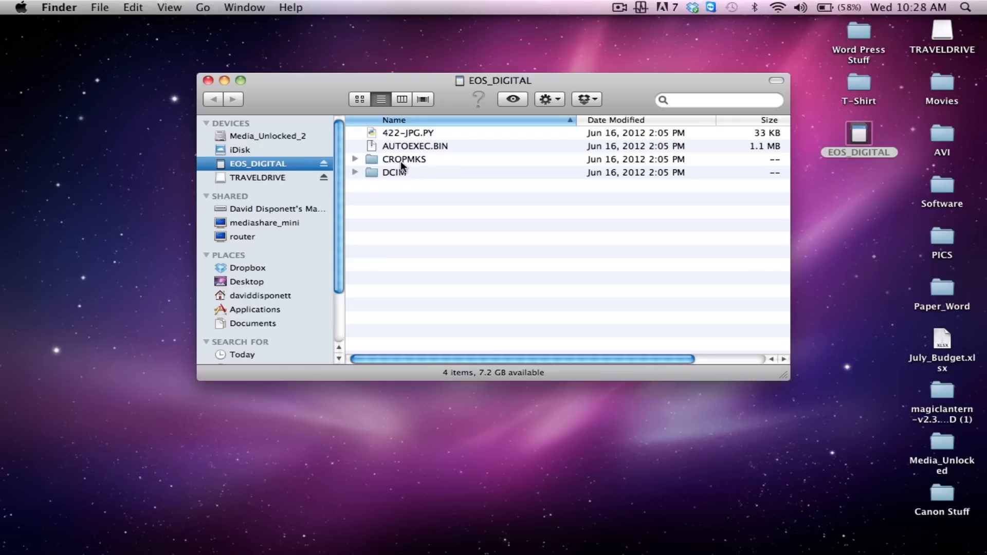
left_click(404, 160)
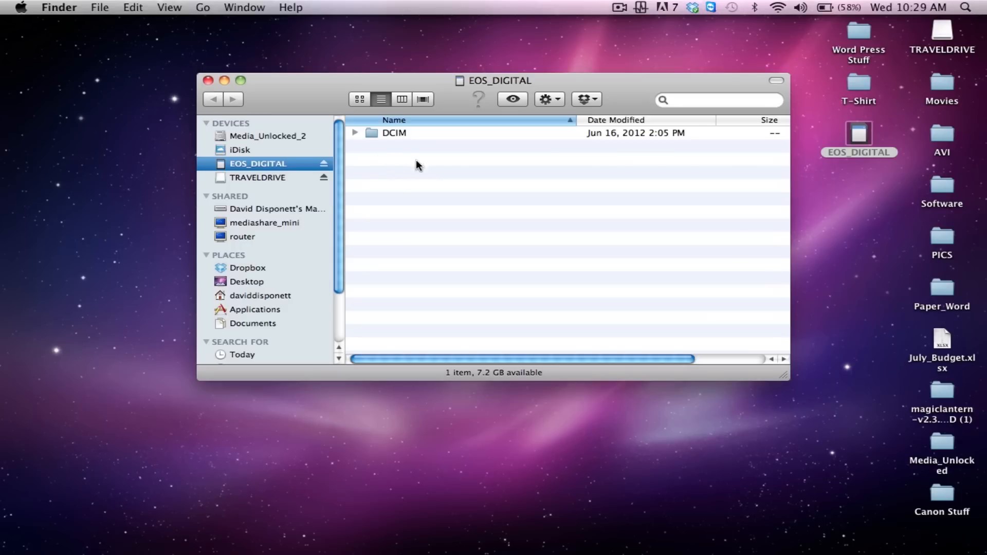
mouse_move(921, 166)
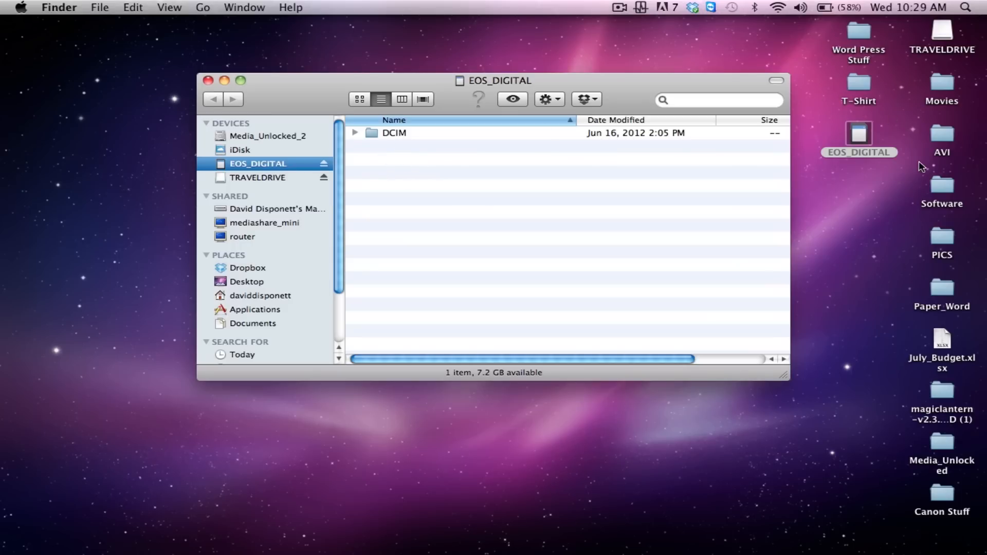
- Select all files in magiclantern-v2.3 and drop them onto EOS_DIGITAL to copy
left_click(941, 390)
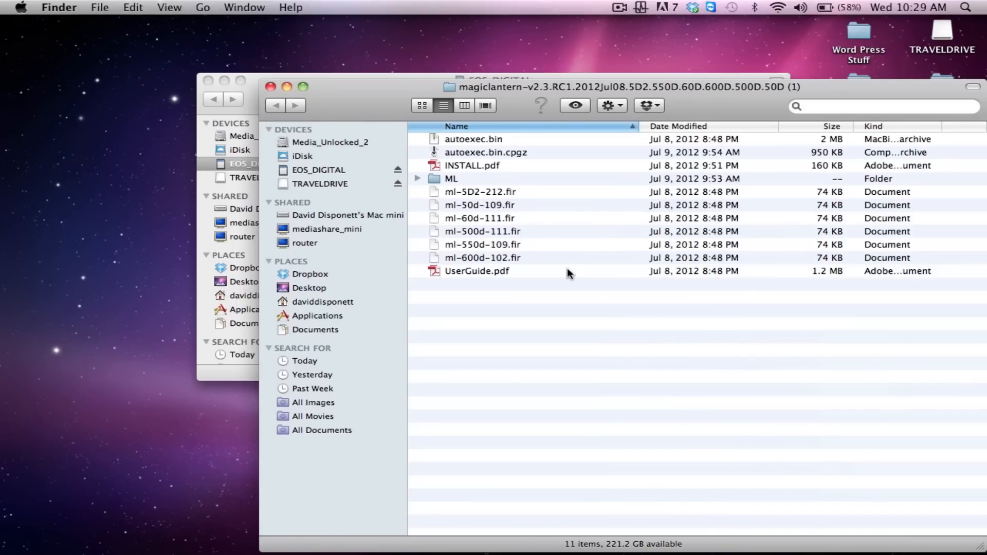
key("cmd+a")
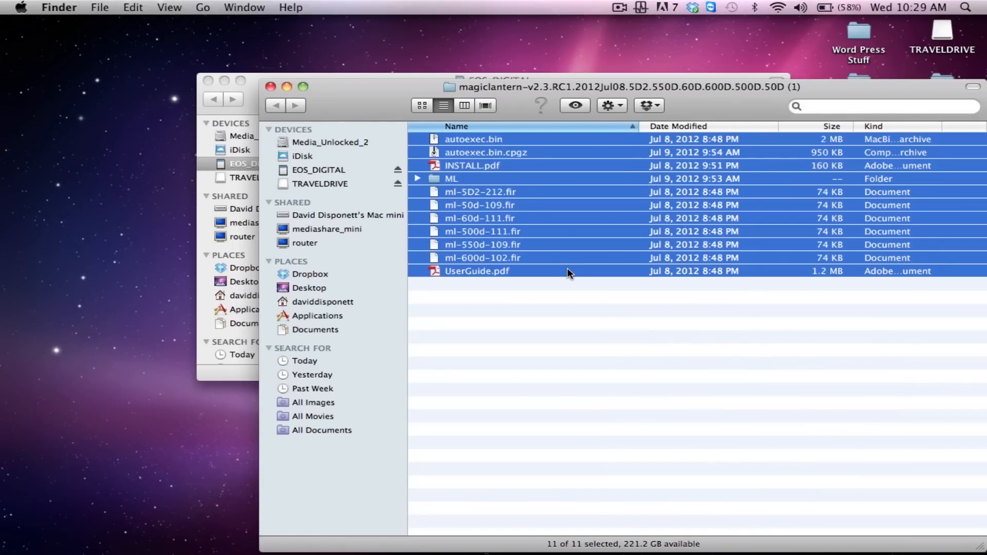
left_click_drag(567, 271, 377, 157)
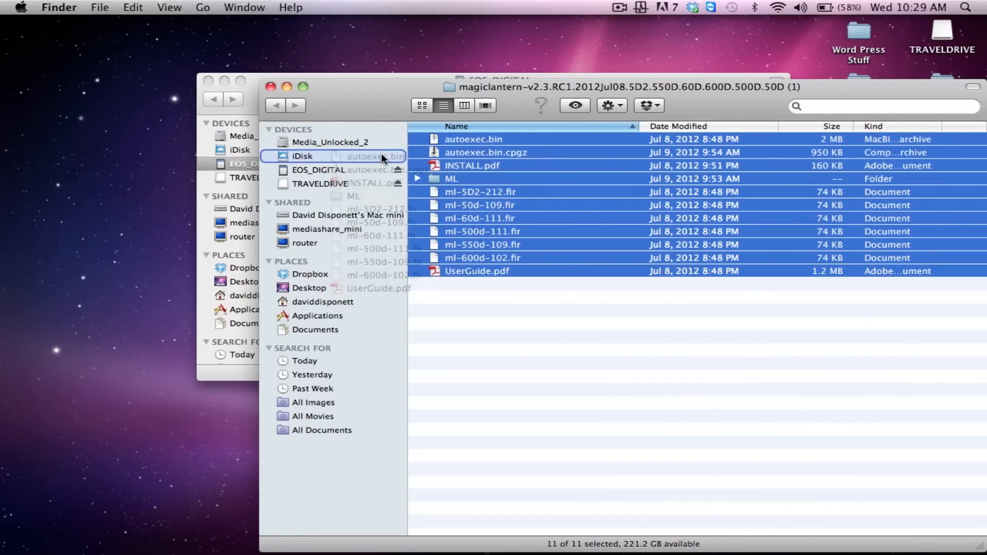
left_click_drag(504, 205, 317, 169)
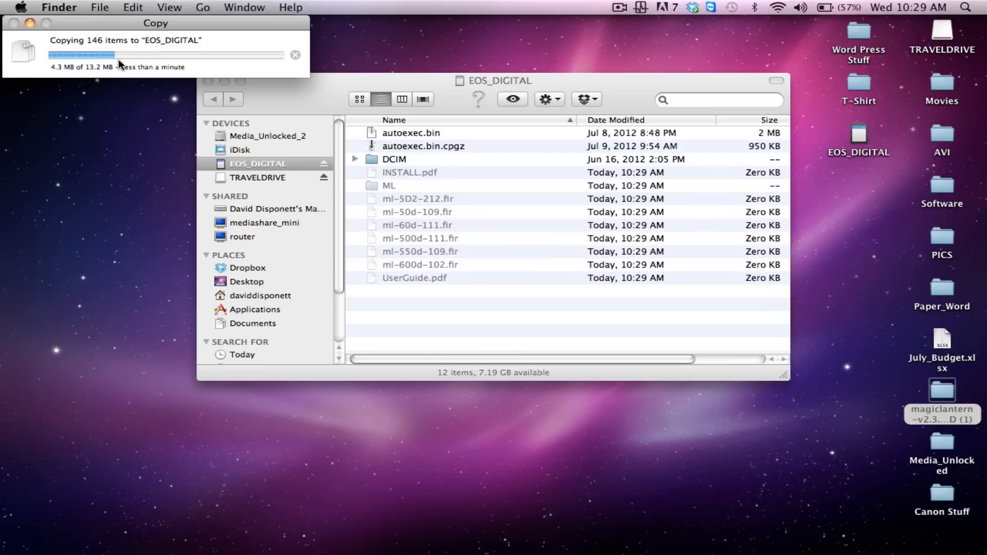
mouse_move(71, 98)
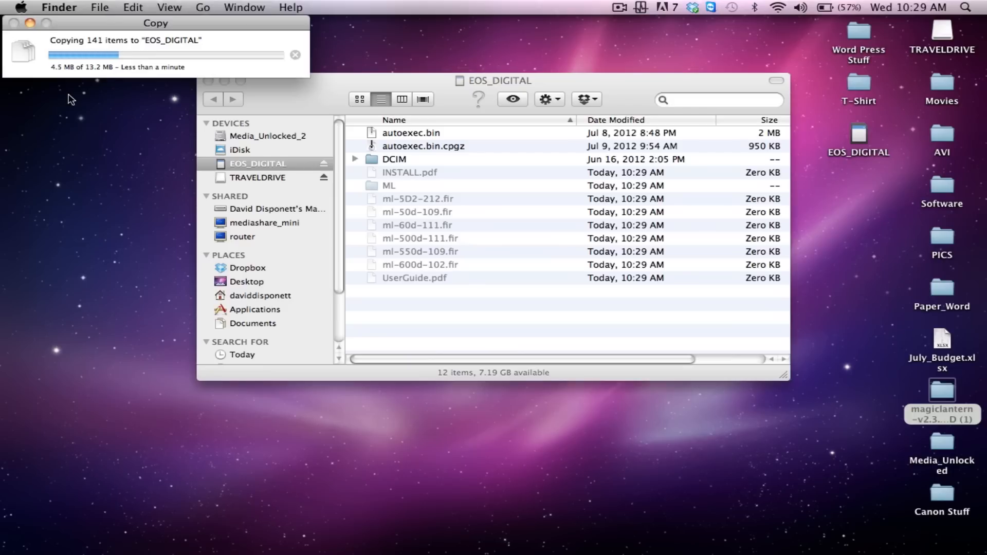